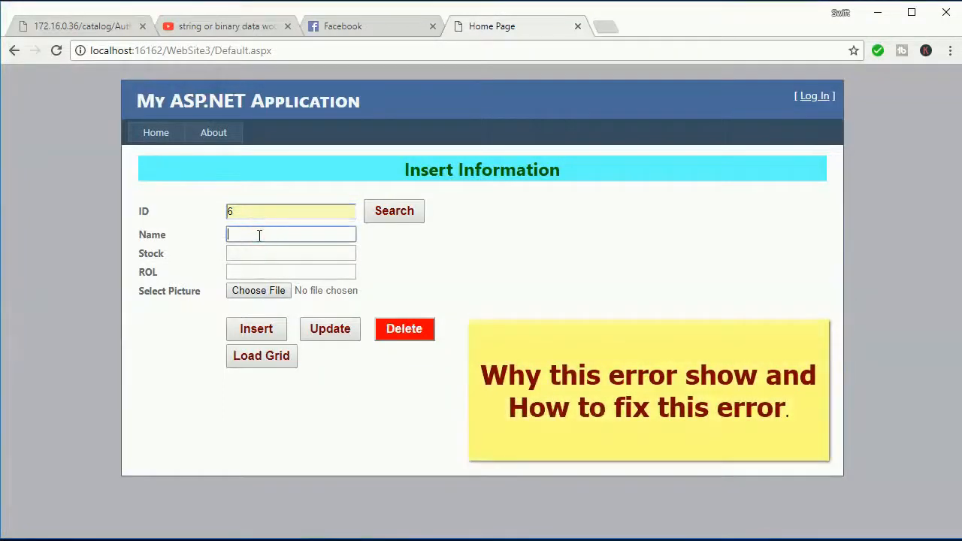
Enter the product name LED TV 36 INC, stock 44 and ROL 33 in the insert form.
text(LED TV 36 IN)
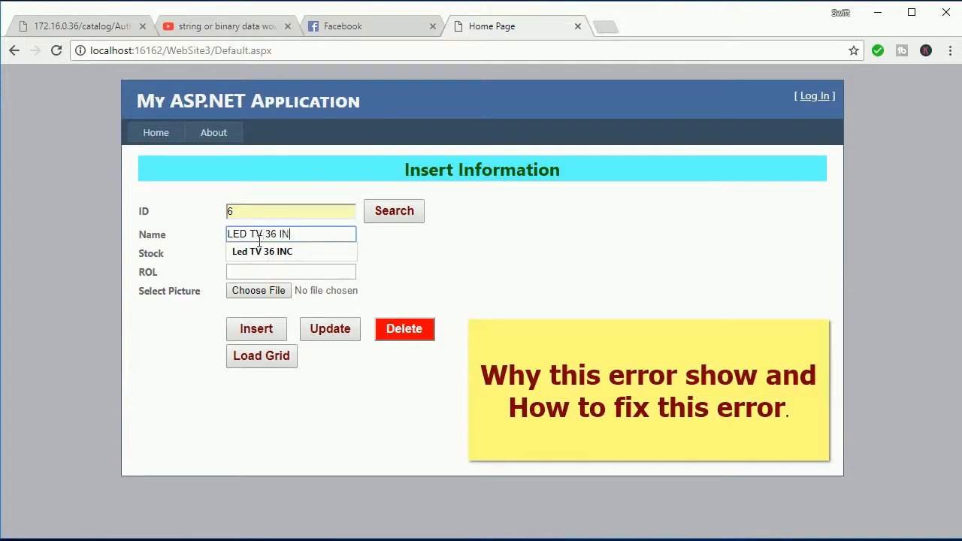
click(292, 251)
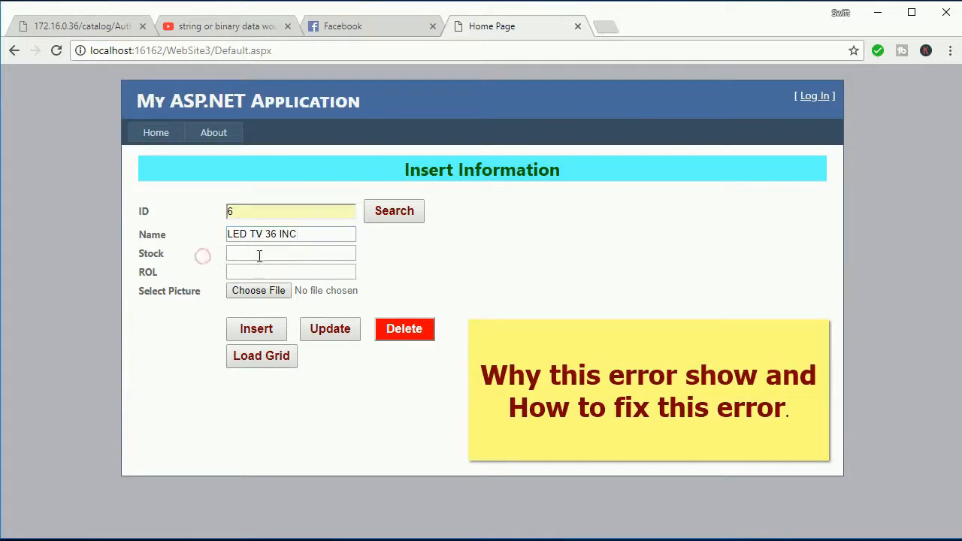
click(292, 253)
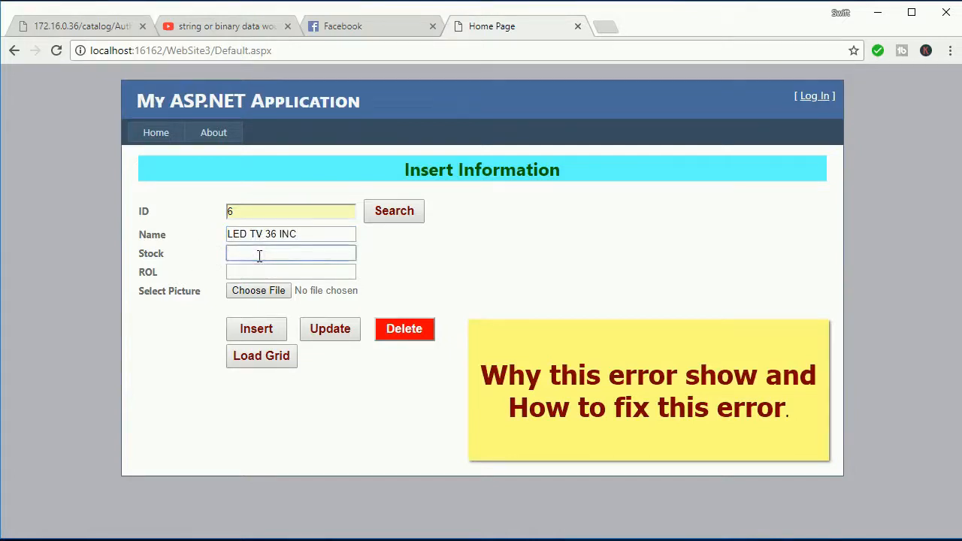
text(44)
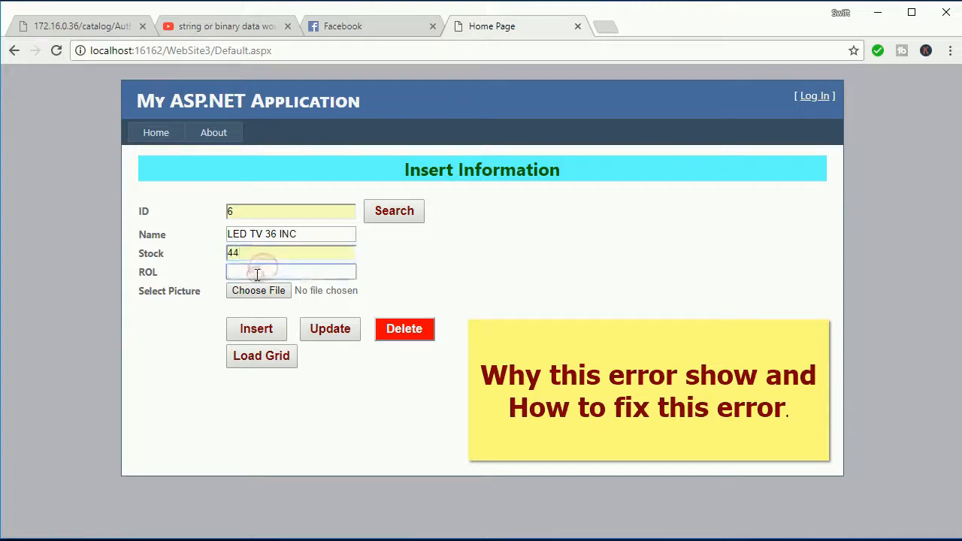
text(33)
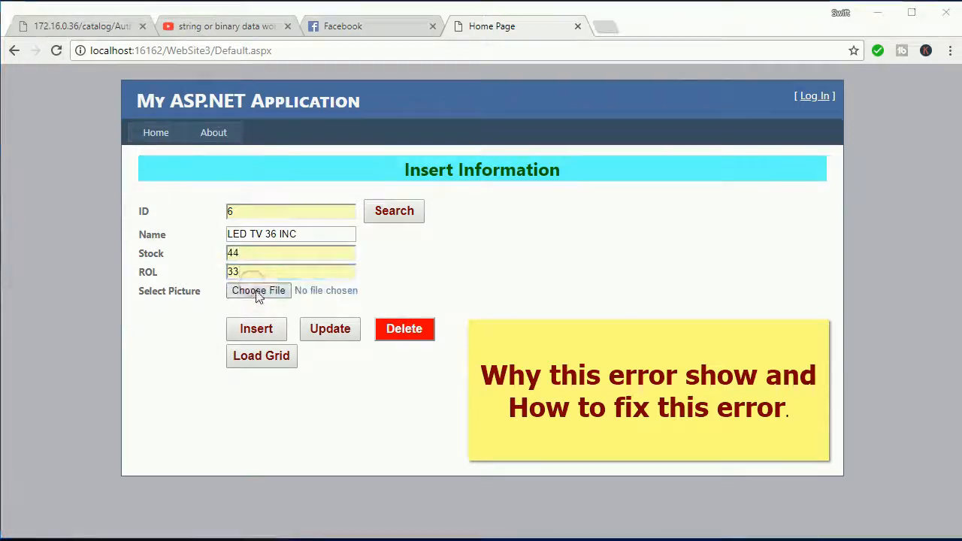
Attach Iron.jpg as the product picture.
click(258, 290)
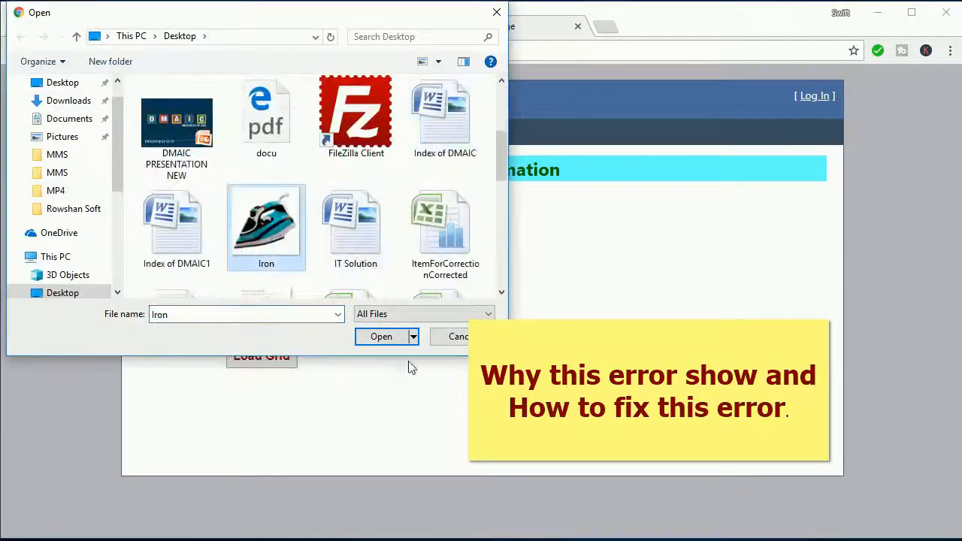
click(381, 337)
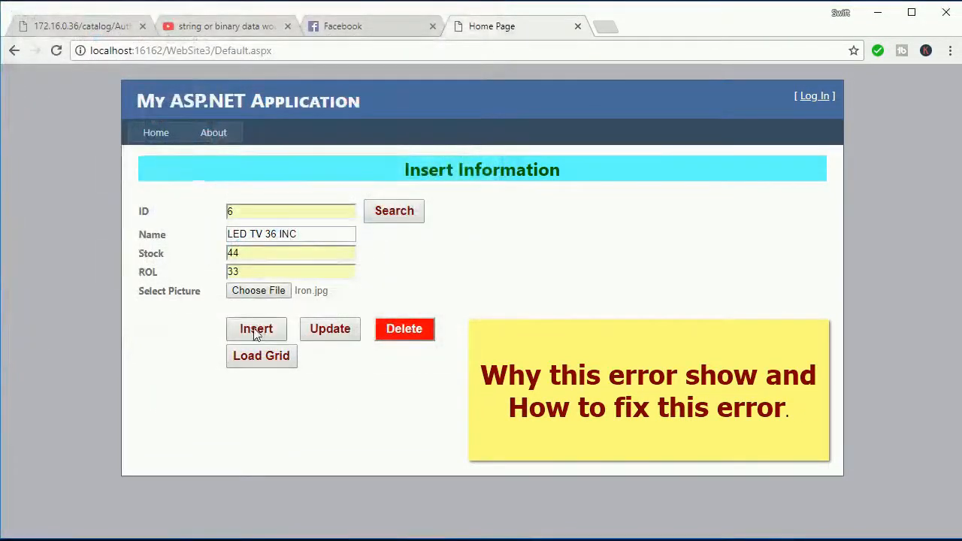
Submit the product, hit a data truncation error, and view ProductInfoTab's column design.
click(256, 328)
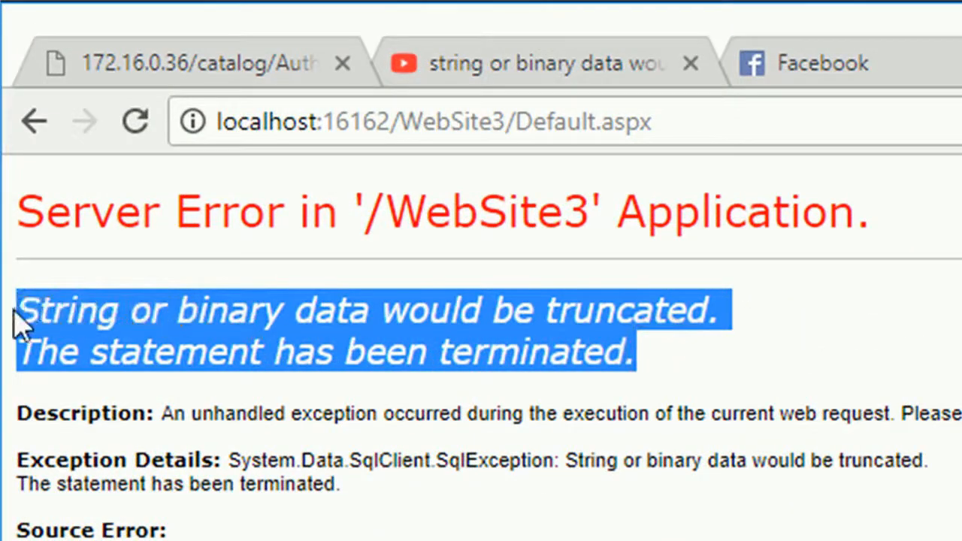
mouse_move(538, 373)
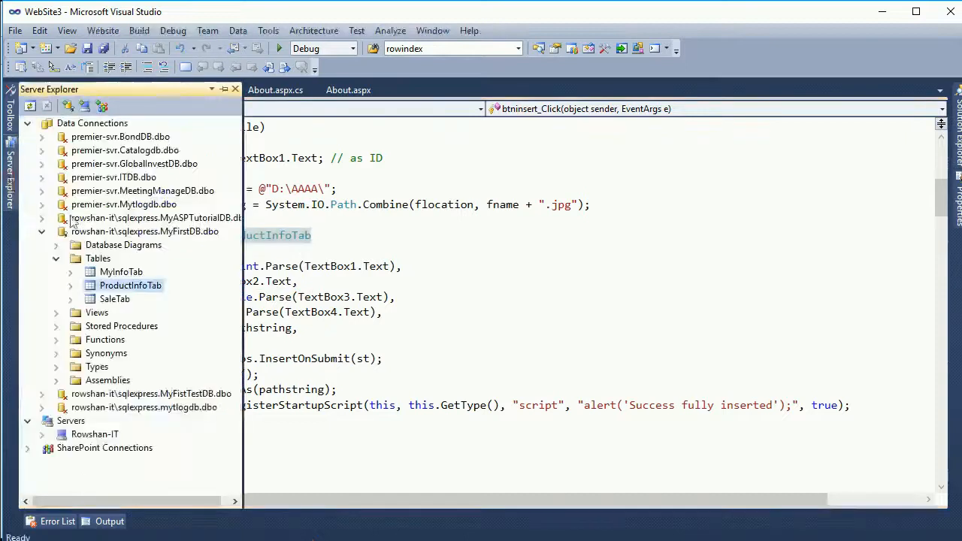
click(130, 285)
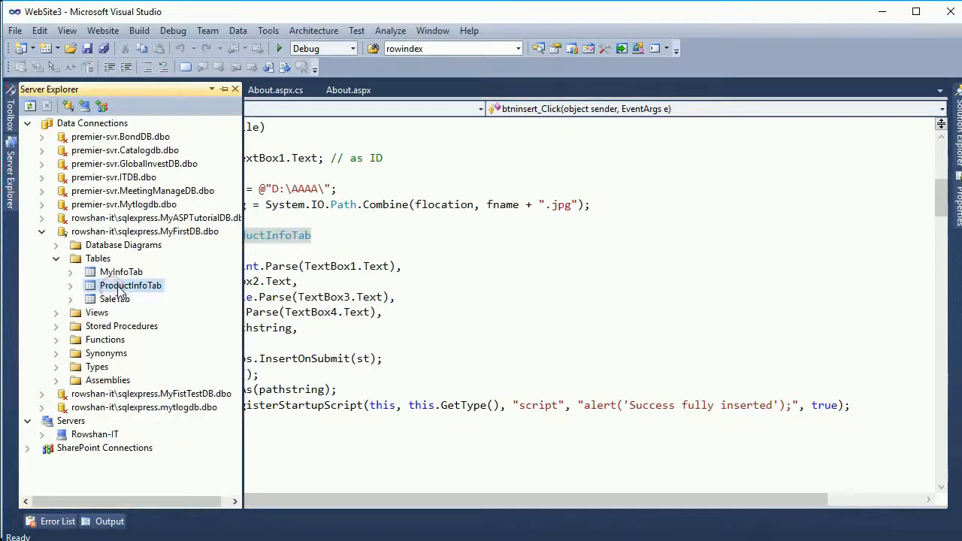
double_click(131, 286)
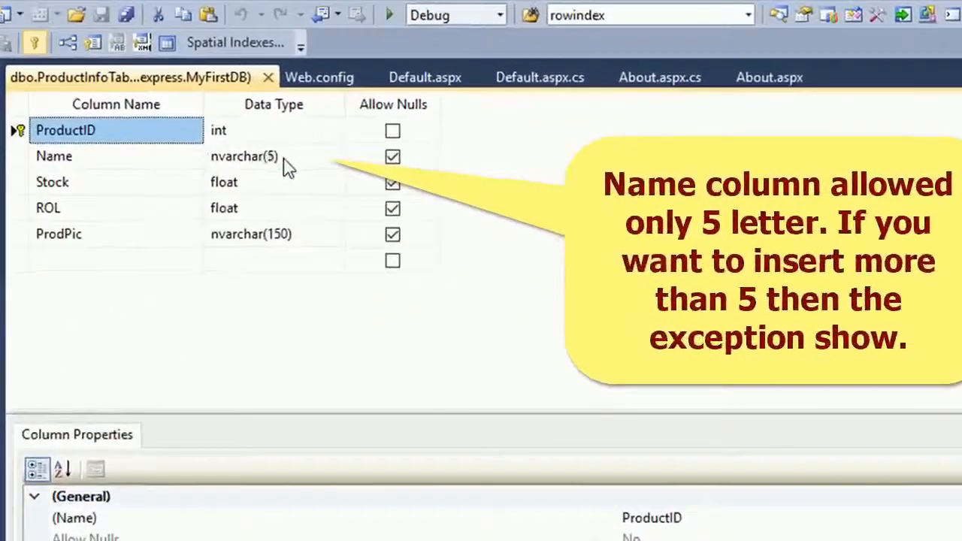
Change the Name column's data type from nvarchar(5) to nvarchar(50) and save the table.
click(270, 155)
text(0)
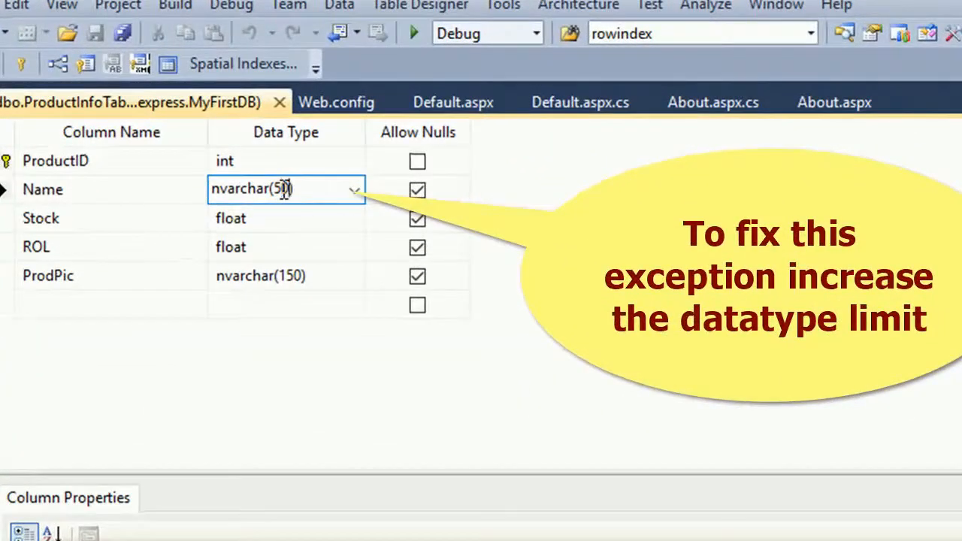
click(285, 218)
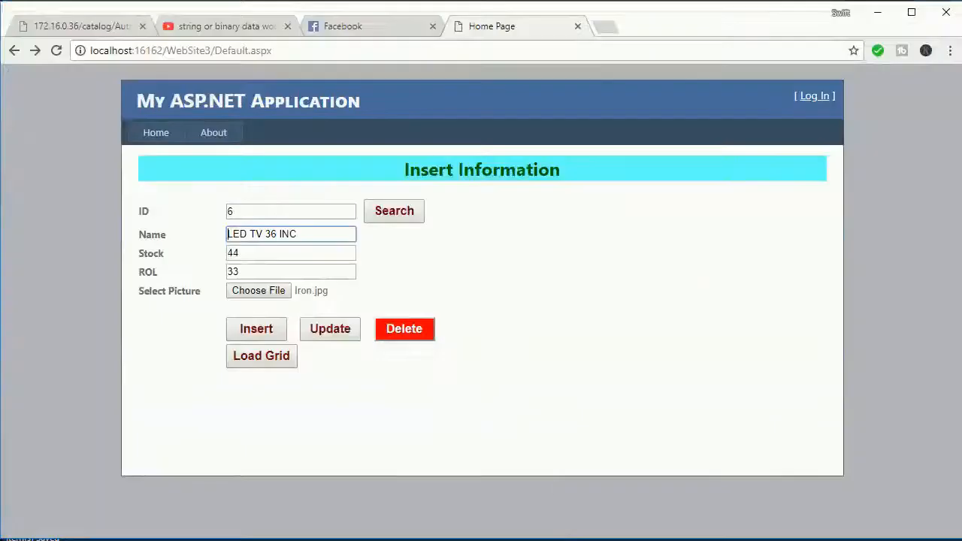
Resubmit so product 6 LED TV 36 INC inserts successfully and dismiss the confirmation.
click(255, 328)
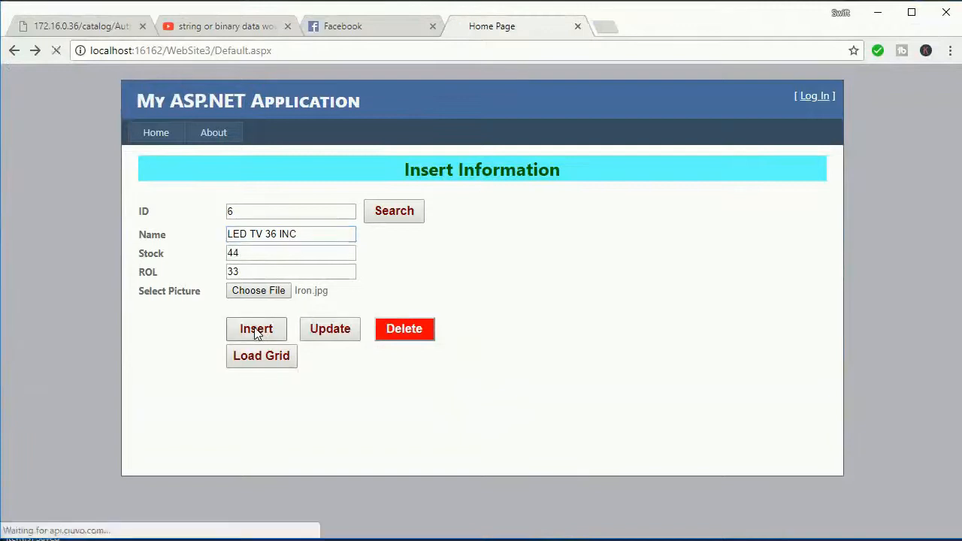
click(256, 328)
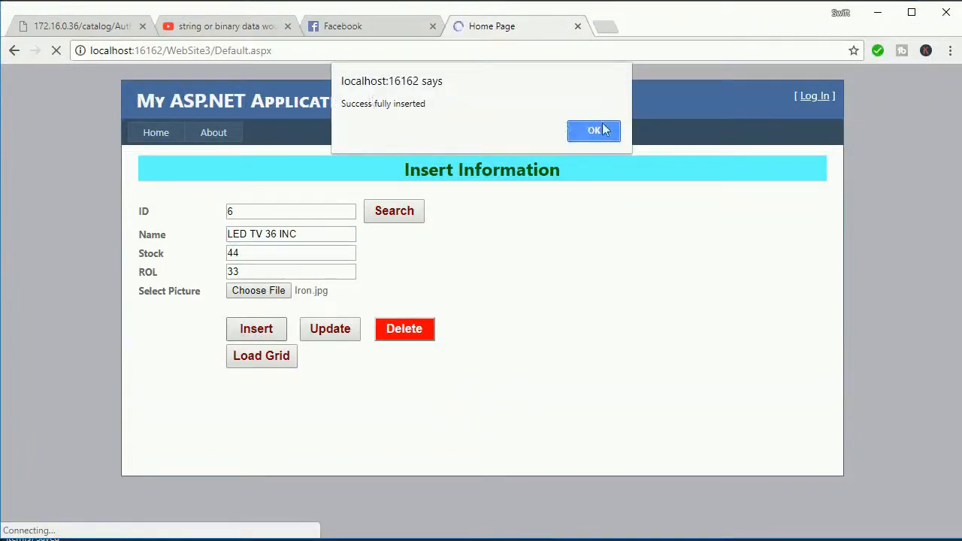
click(593, 129)
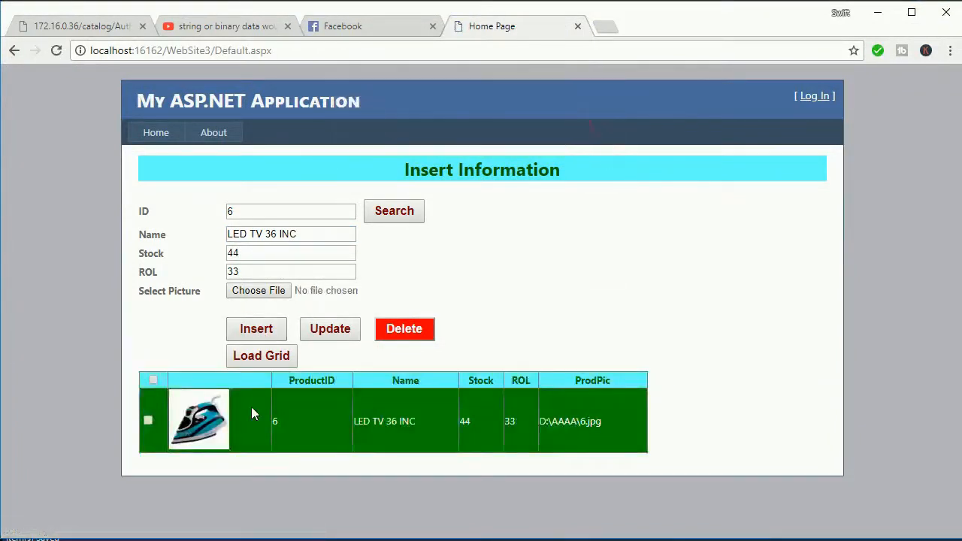